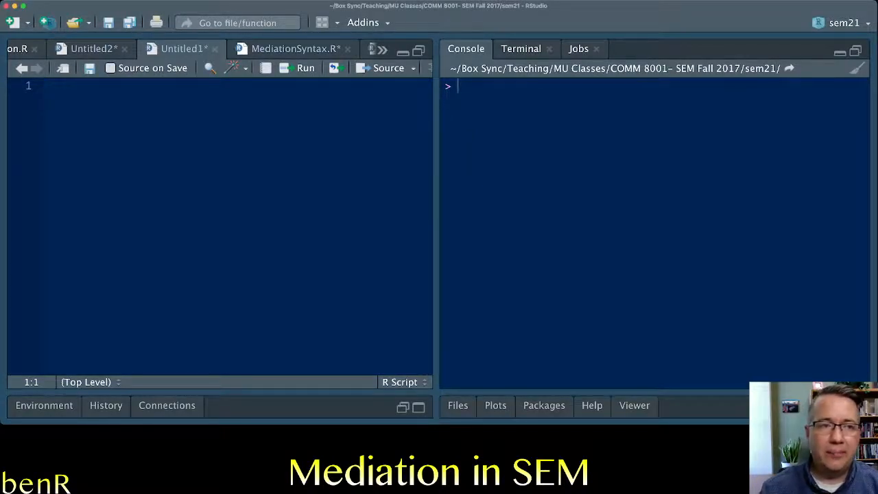
Begin model string m1 with latent factor anx measured by em6, em8 and em9
type("m1 <- '")
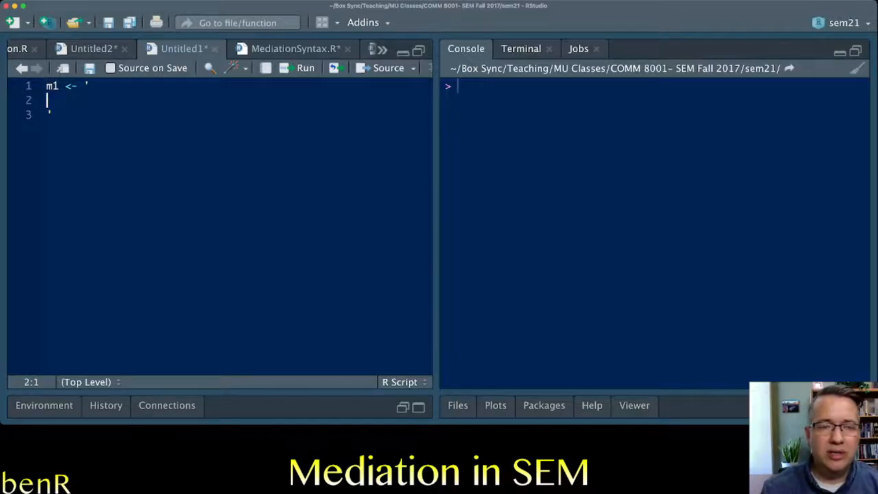
type("anx =~")
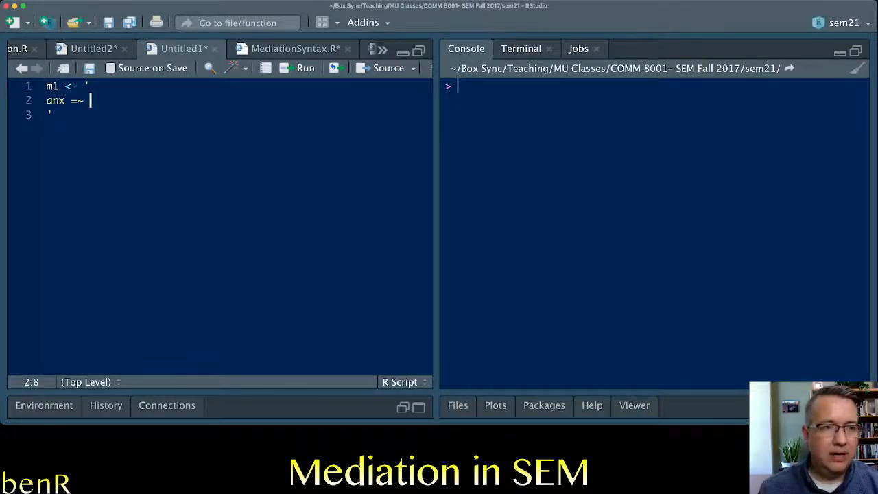
type("em")
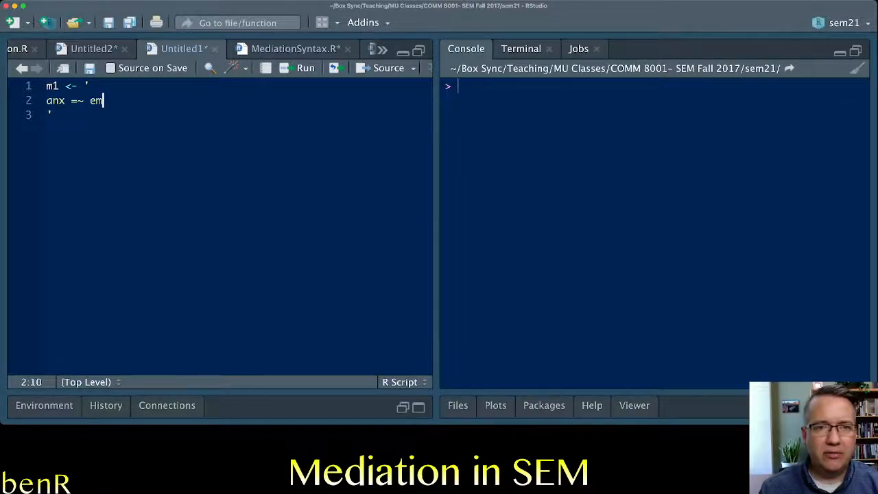
type("6 +")
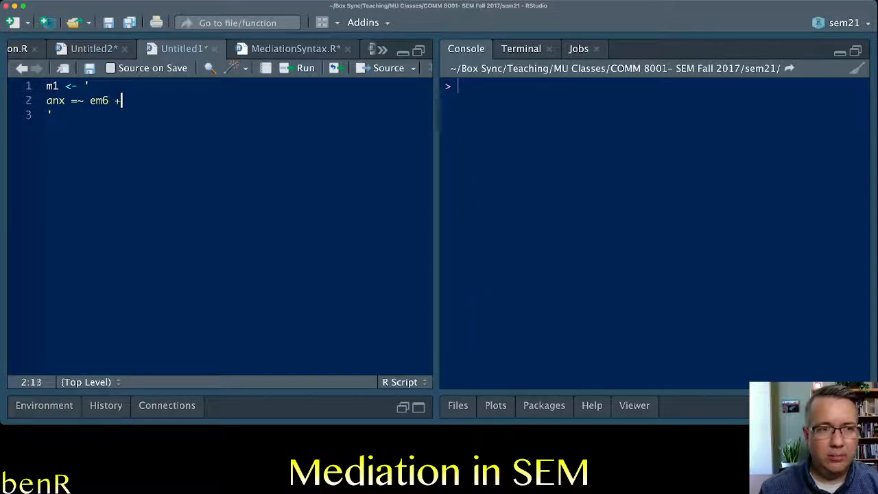
type("em8 +")
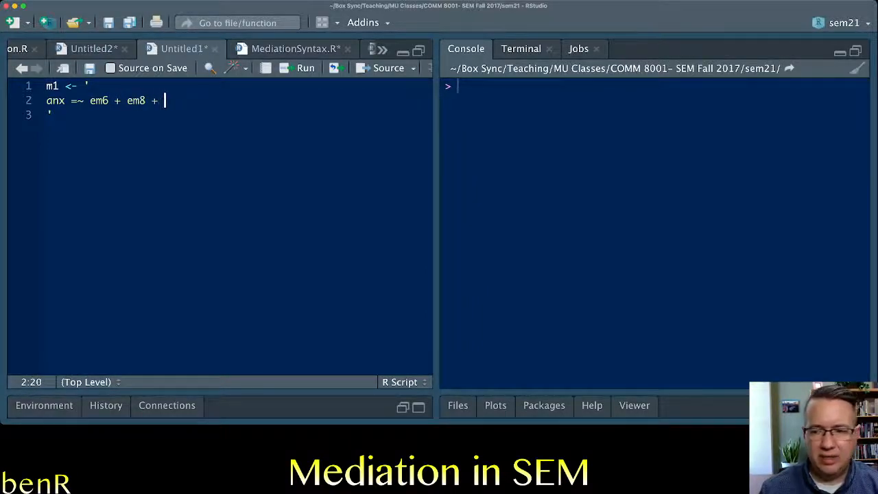
type("em9")
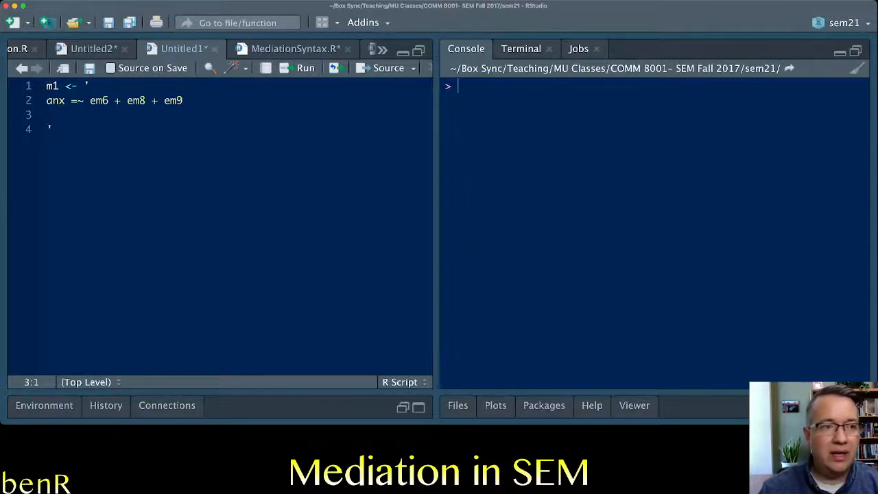
Add latent factor Pol measured by PolP1, PolP2 and Pol3 to the model string
type("Pol =")
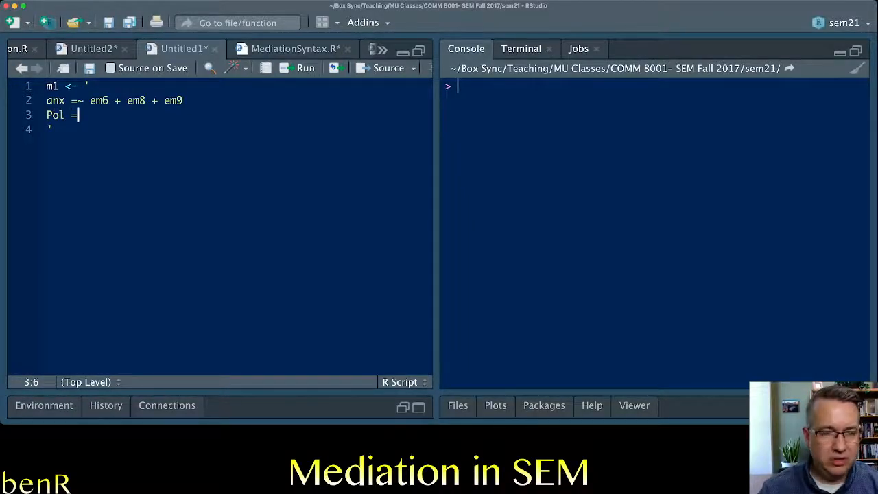
type("~ PolP")
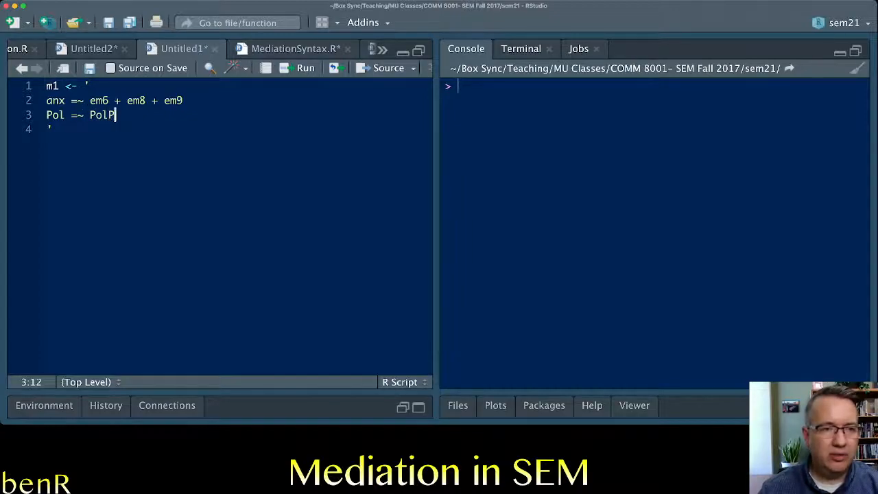
type("1 + Pol")
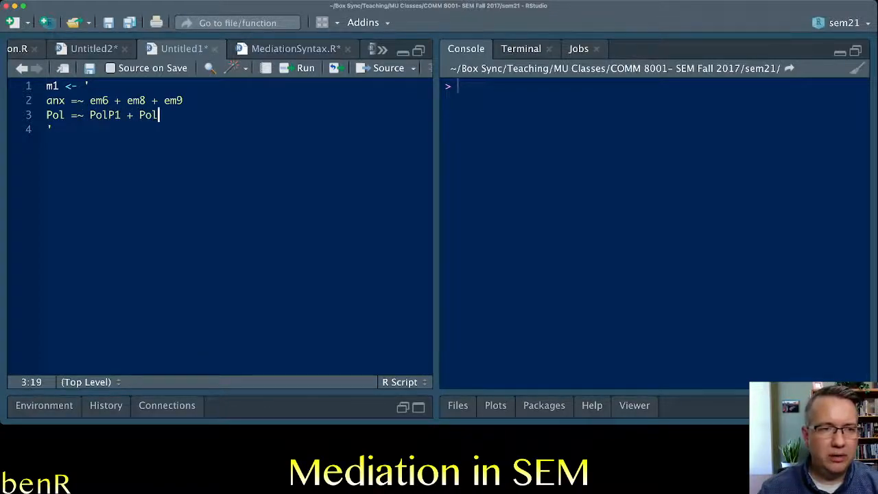
type("P2 + Pol3")
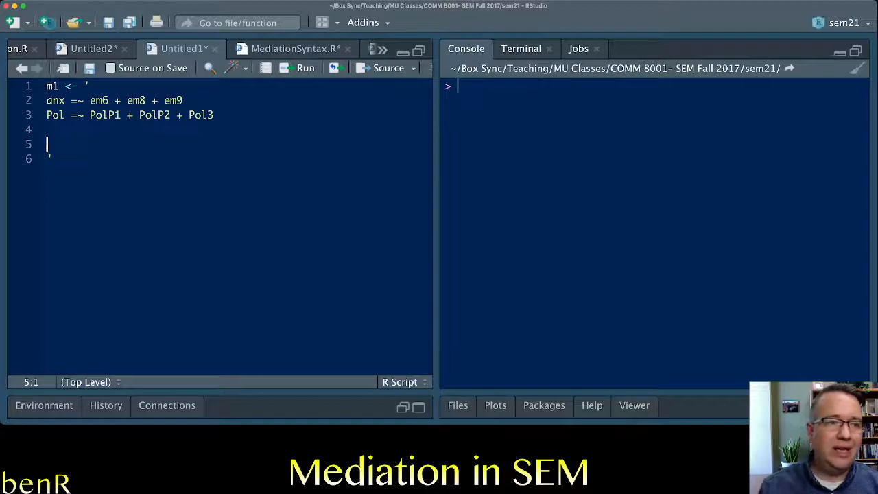
Add the regression paths anx ~ VCneg and Pol ~ anx and select both lines
type("anx")
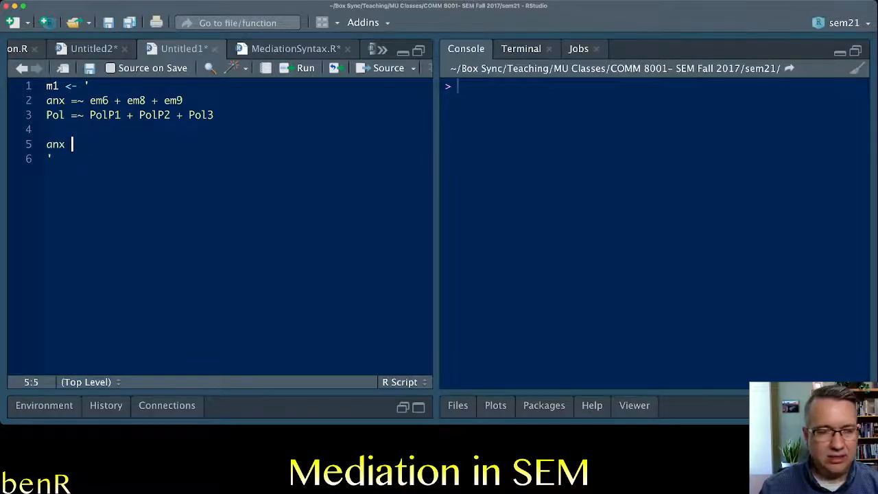
type("~")
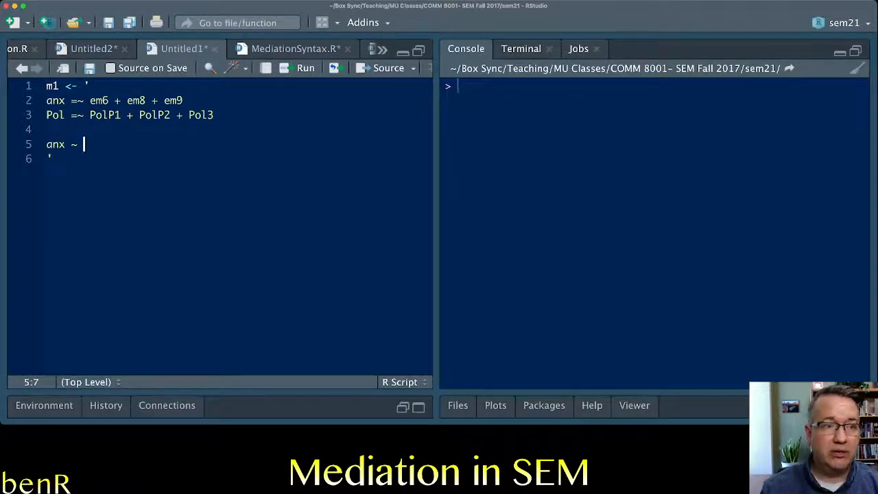
type("VC")
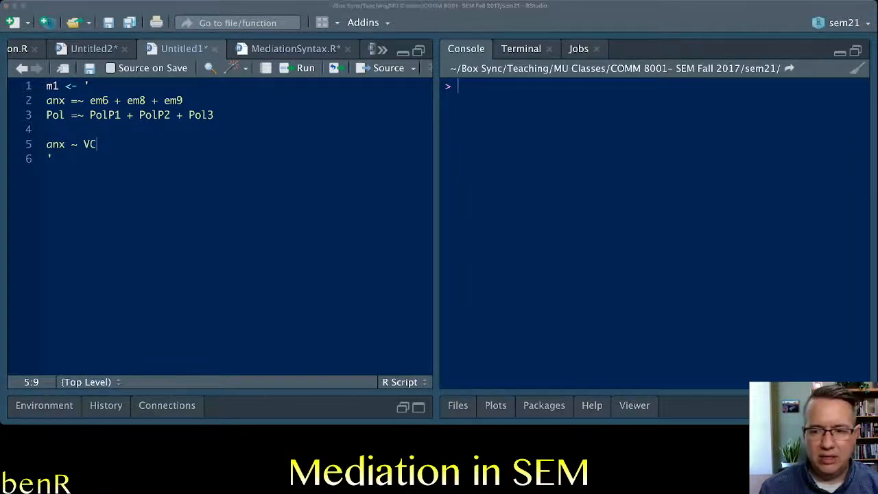
type("neg")
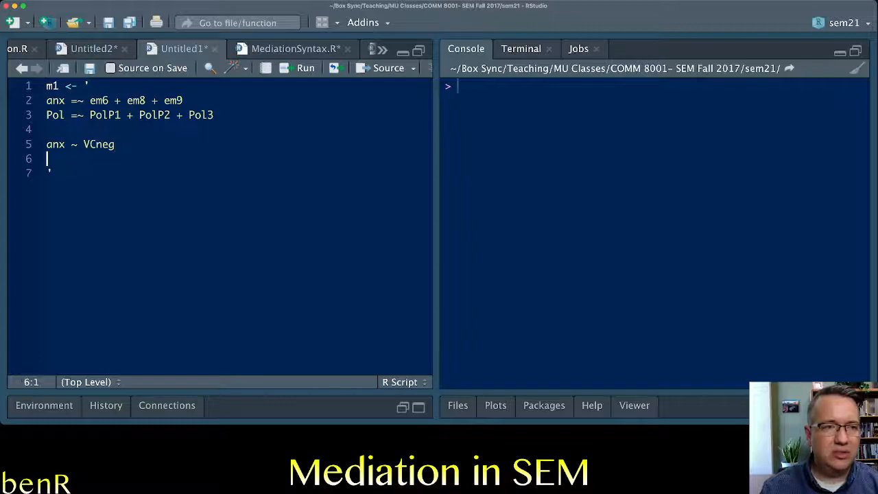
type("Pol ~")
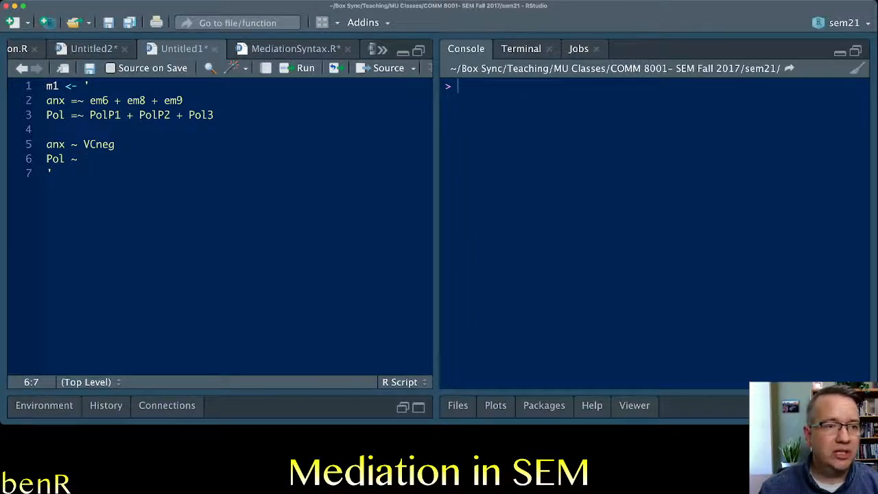
type("anx")
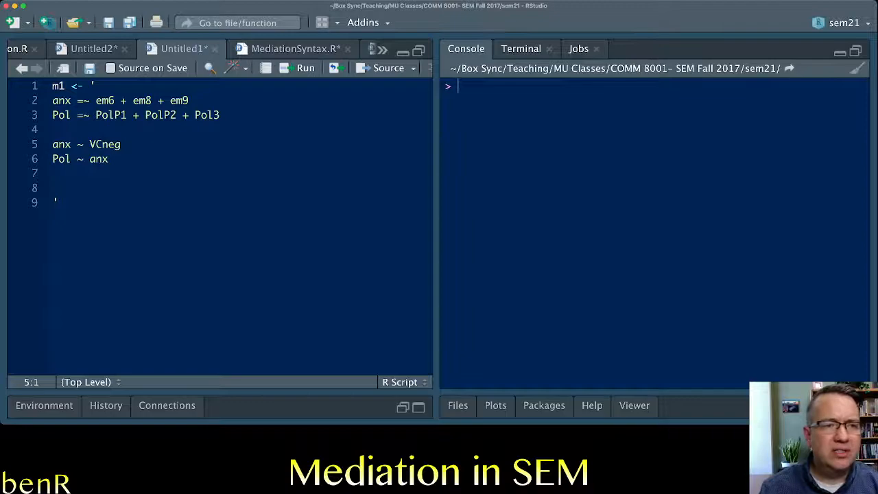
left_click_drag(52, 100, 220, 116)
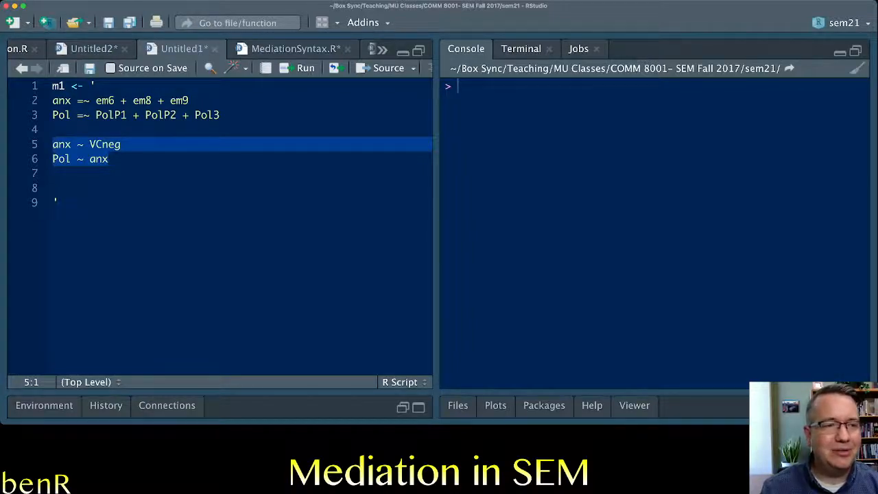
Label the paths so they read anx ~ a*VCneg and Pol ~ b*anx
left_click(89, 144)
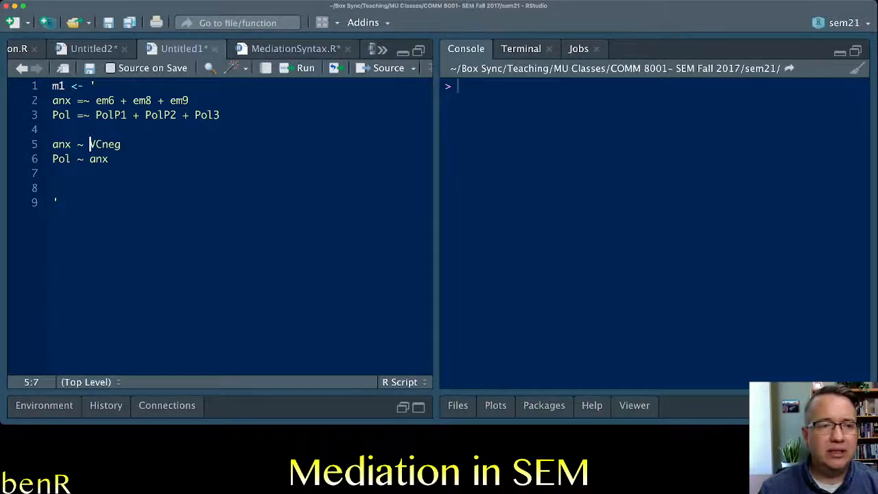
type("a*")
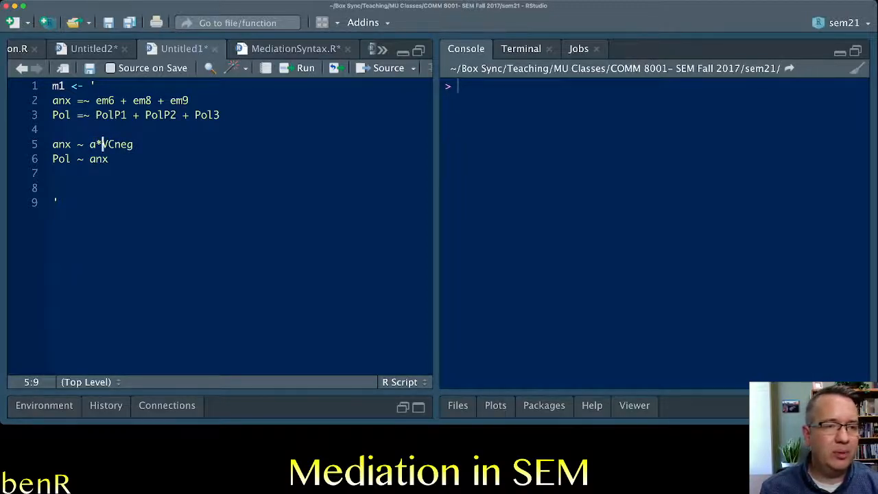
type("z")
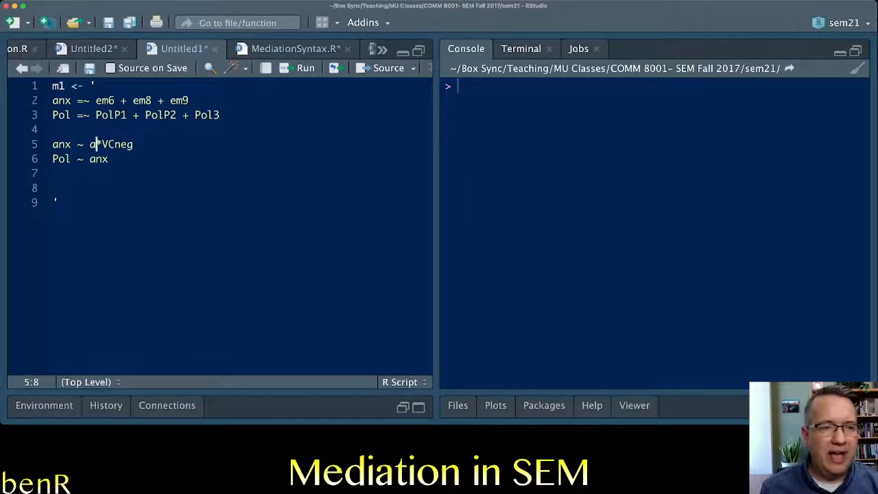
type("1")
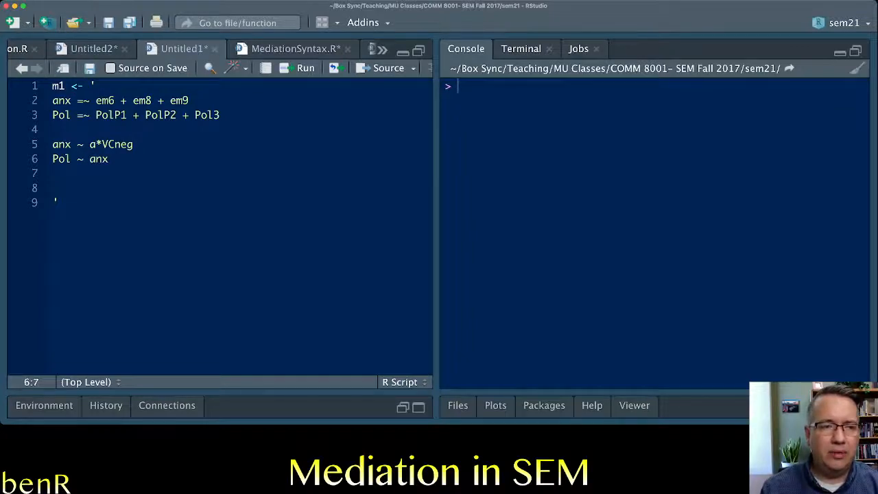
type("b*")
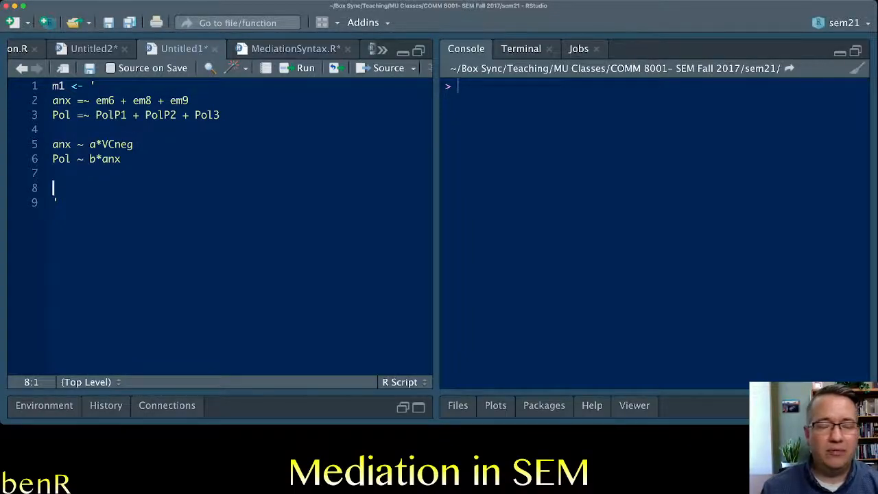
Add the defined parameter line ind1 := a*b to the model string
type("ind1")
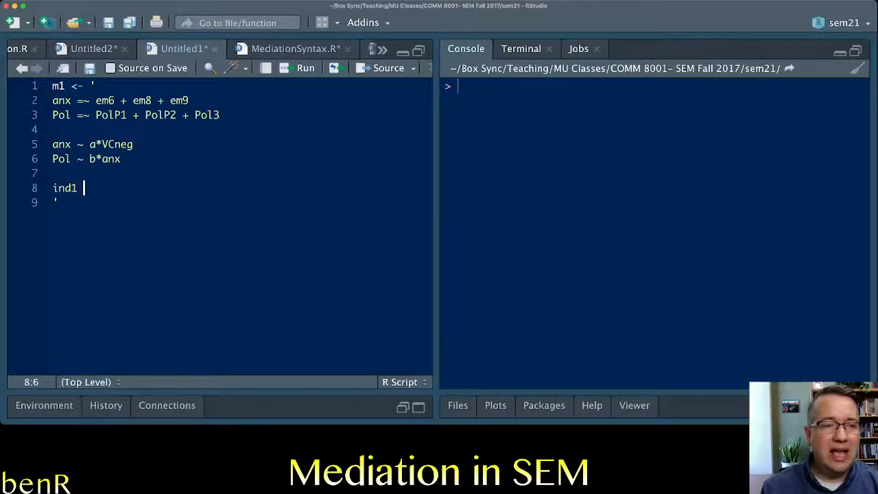
type(":=")
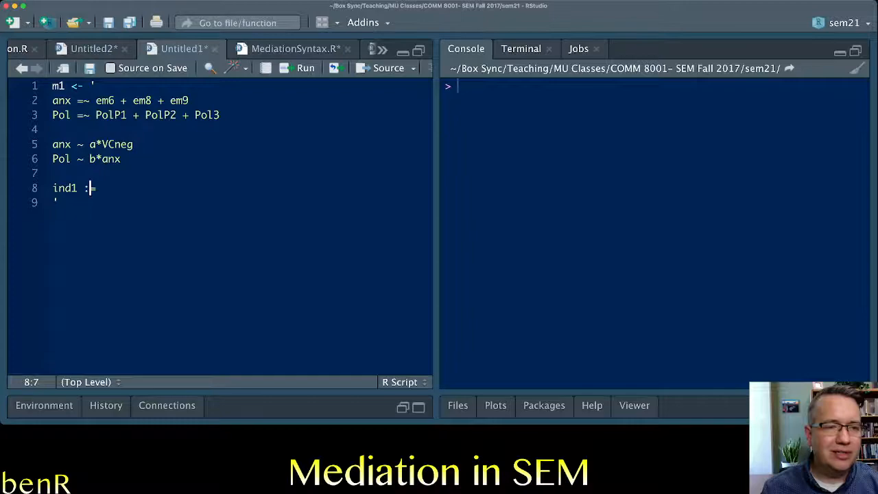
type("=")
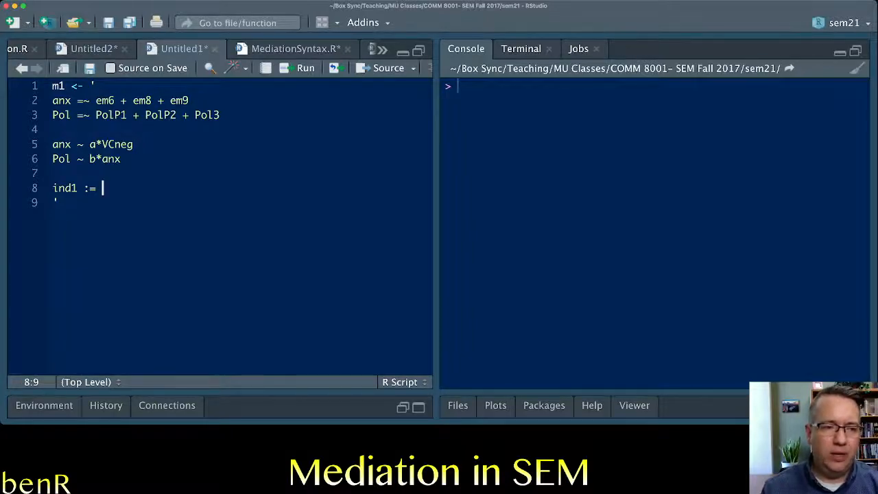
type("a*b")
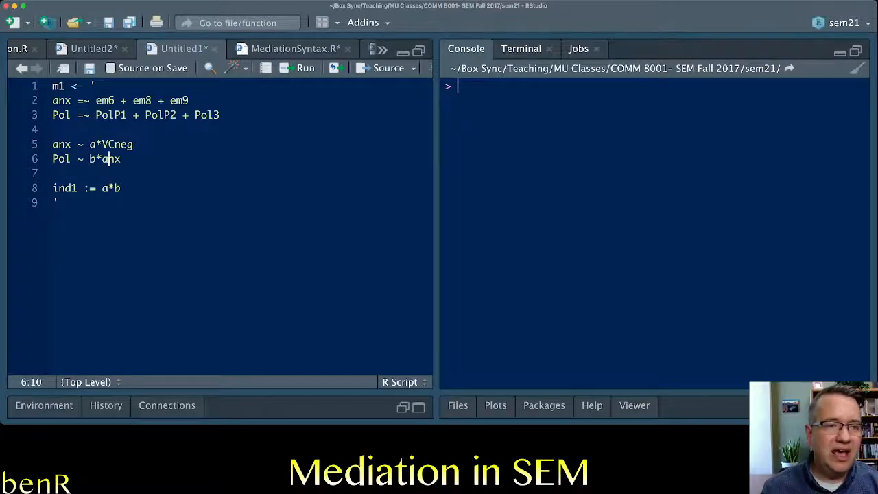
Point out the b-labelled Pol path, the a*b product, and anx as mediator in both regressions
left_click(107, 144)
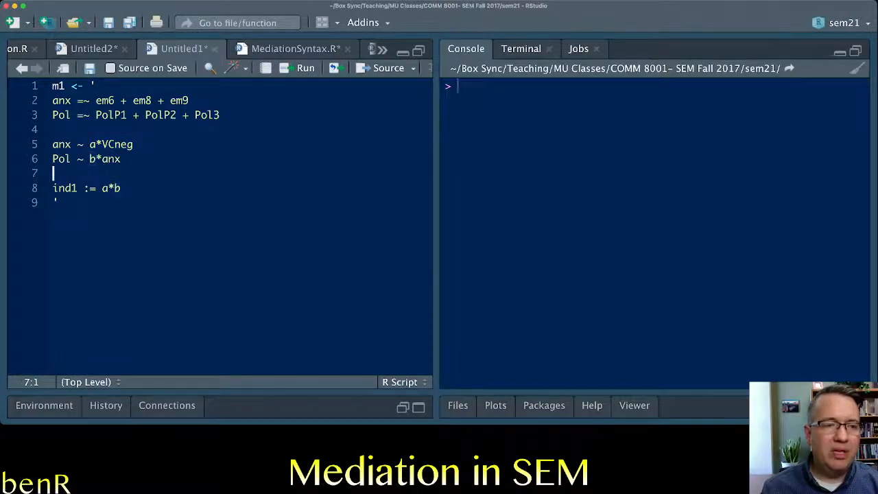
left_click(94, 159)
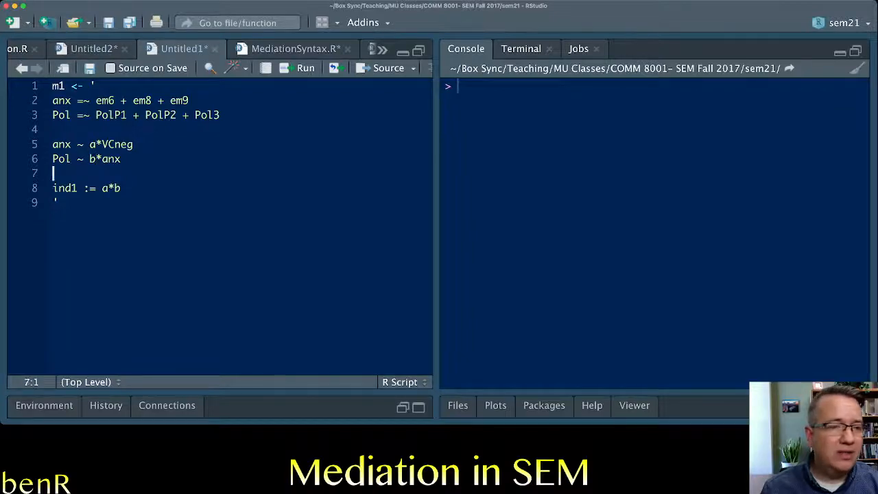
left_click(102, 144)
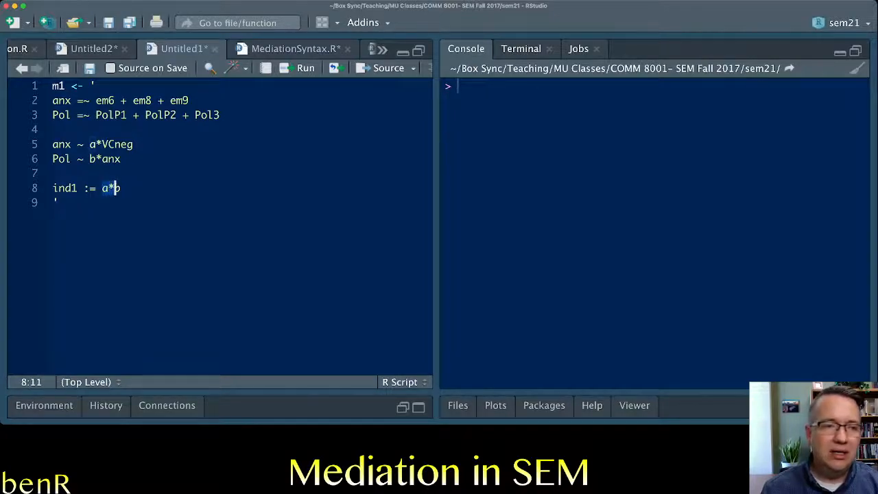
left_click(94, 159)
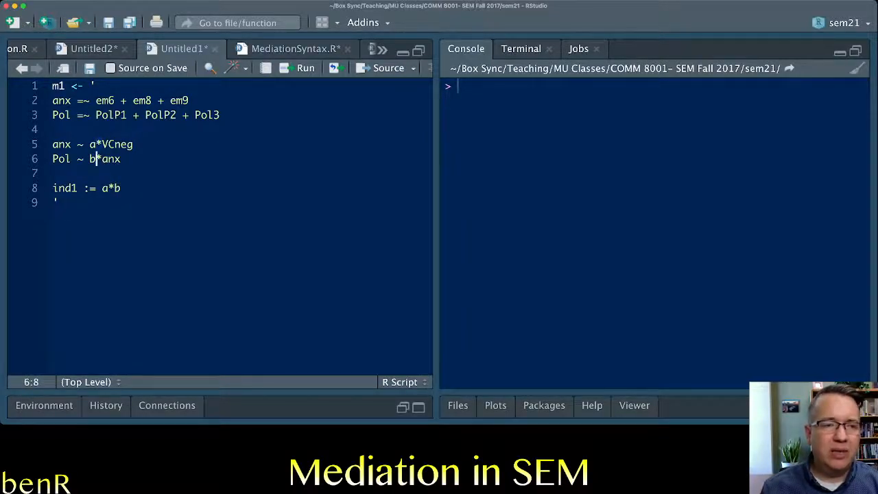
left_click(102, 144)
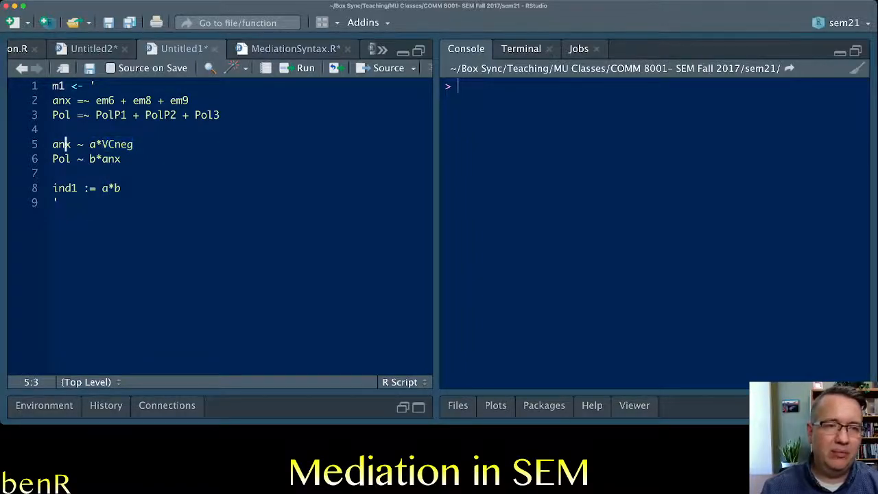
double_click(61, 144)
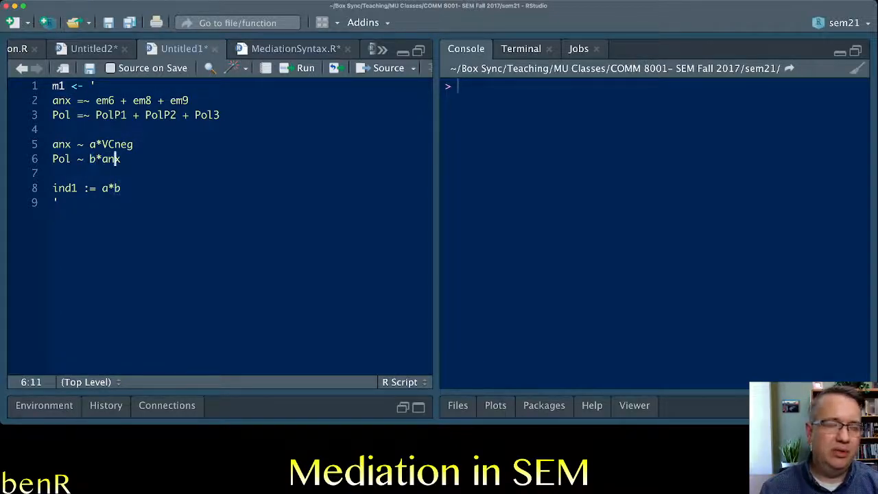
double_click(60, 160)
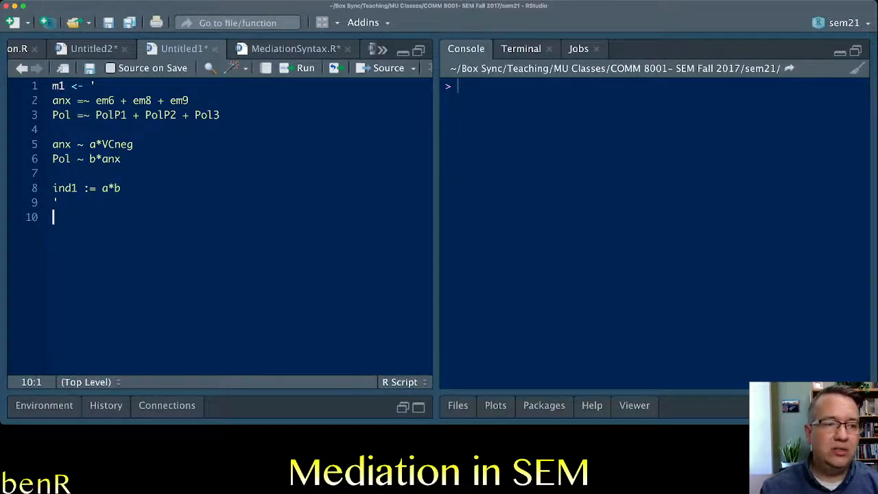
Write f1 <- sem(m1, data=ben, std.lv=T) to fit the model to the ben data
type("fit")
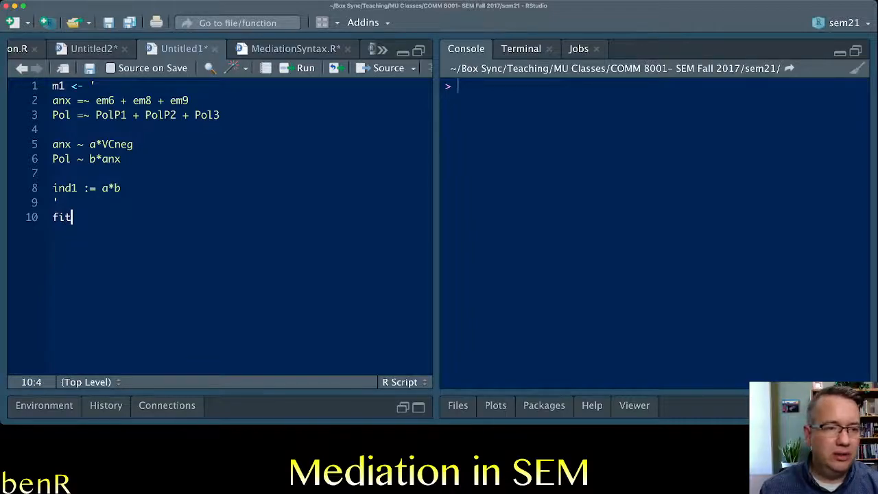
type("f1 <- sem(")
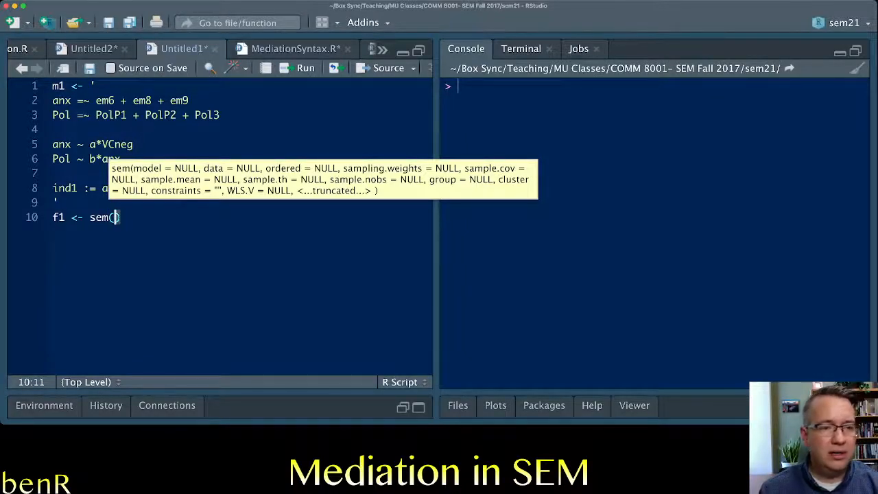
type("m1,")
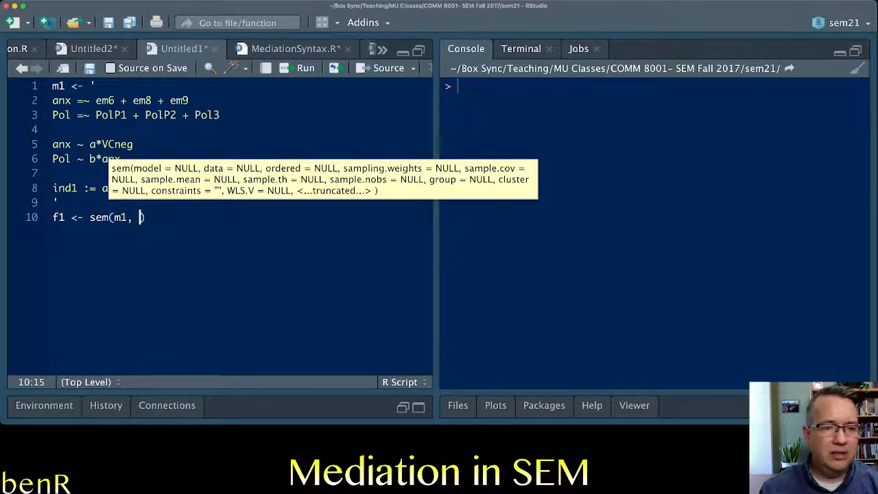
type("data=b")
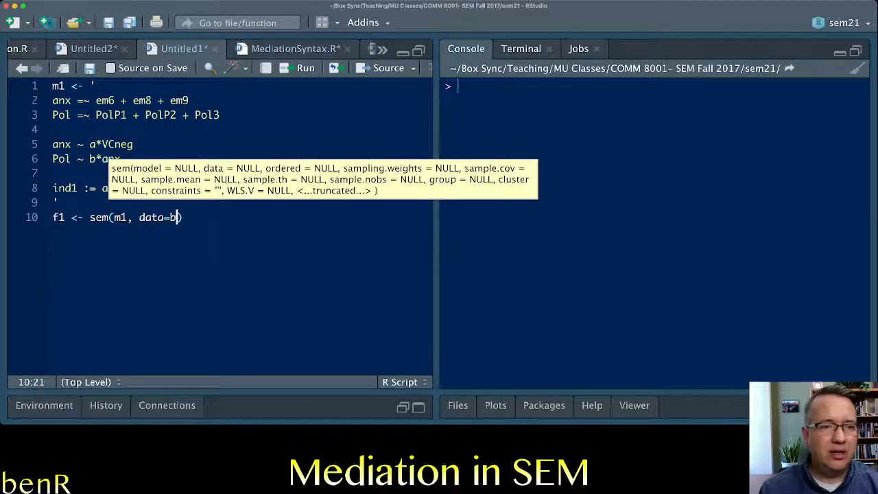
type("en,")
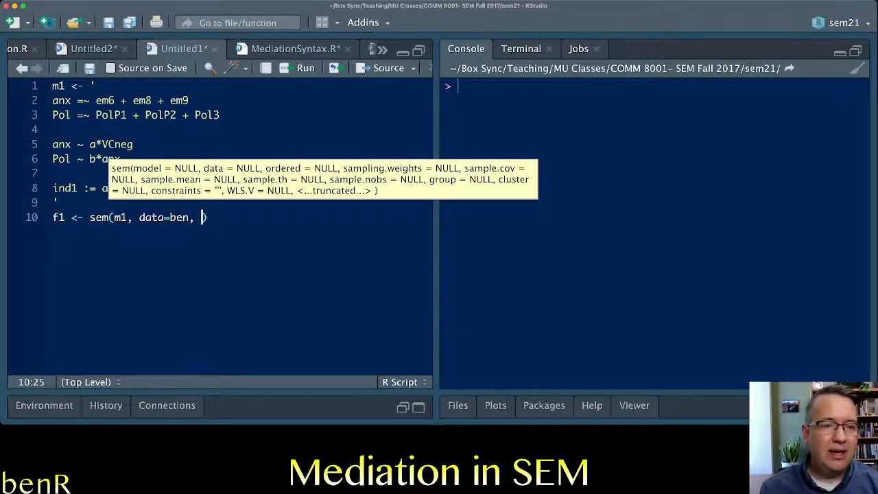
type("std")
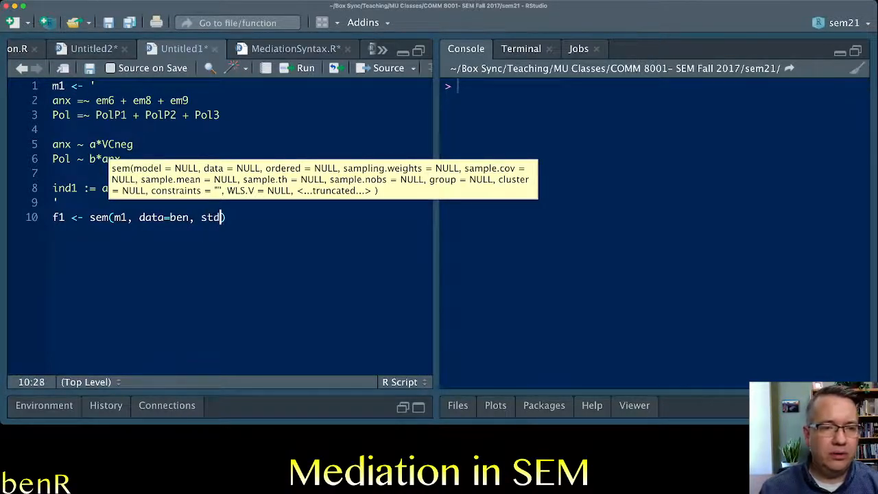
type(".lv")
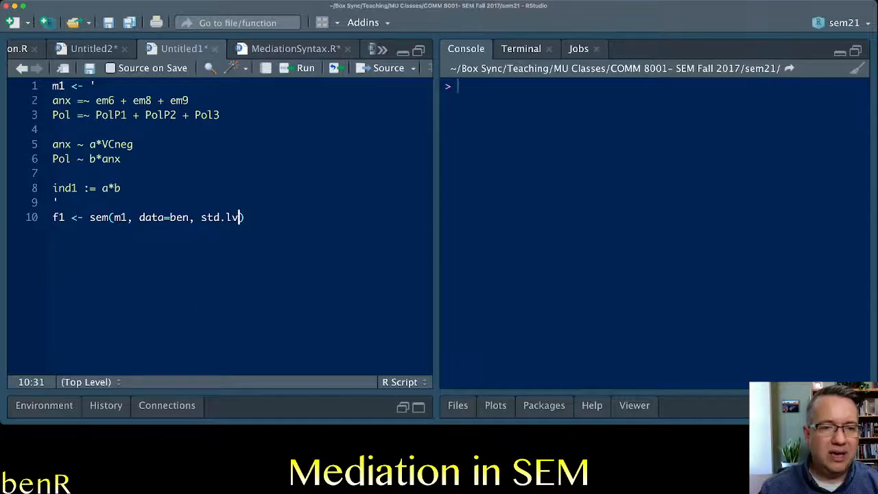
type("T,")
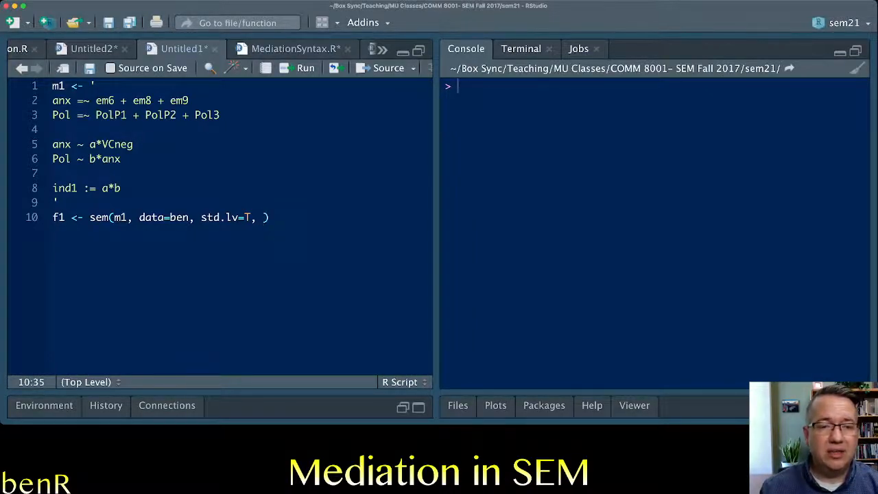
Add se="boot" and a bootstrap replicate count to the sem() call, adjusting the count
type("se=\"boot\"")
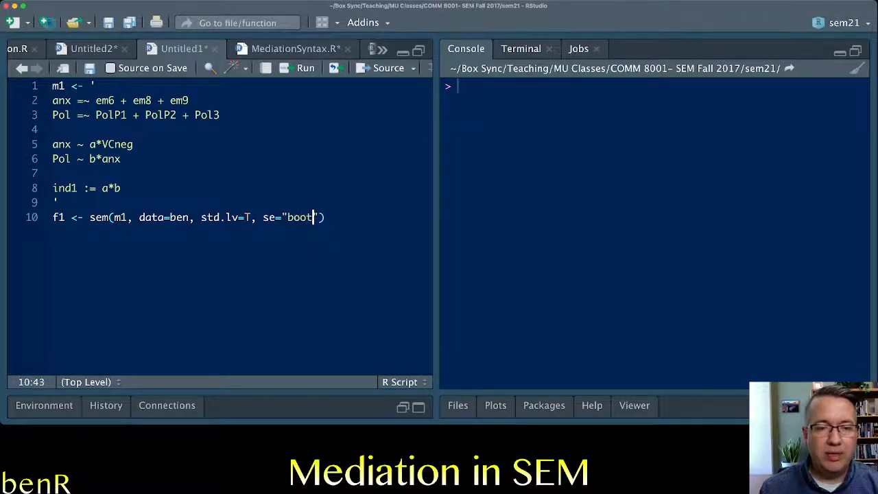
type("\", bootstrap=1")
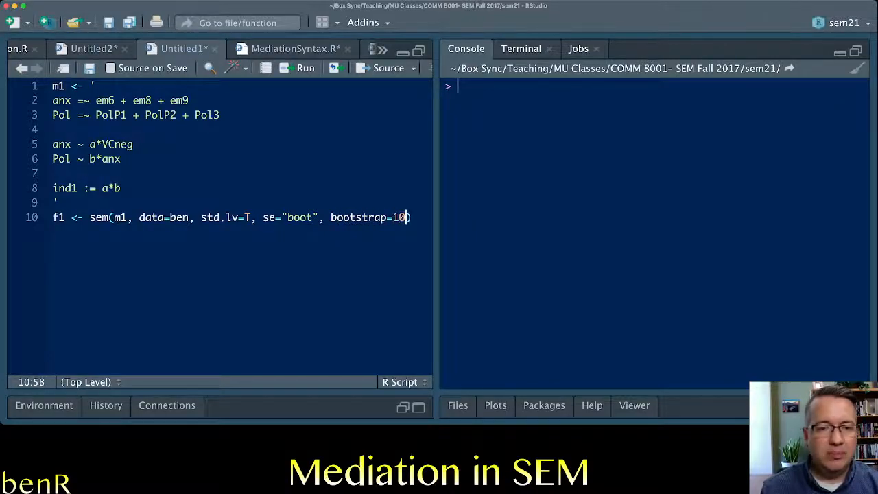
type("0")
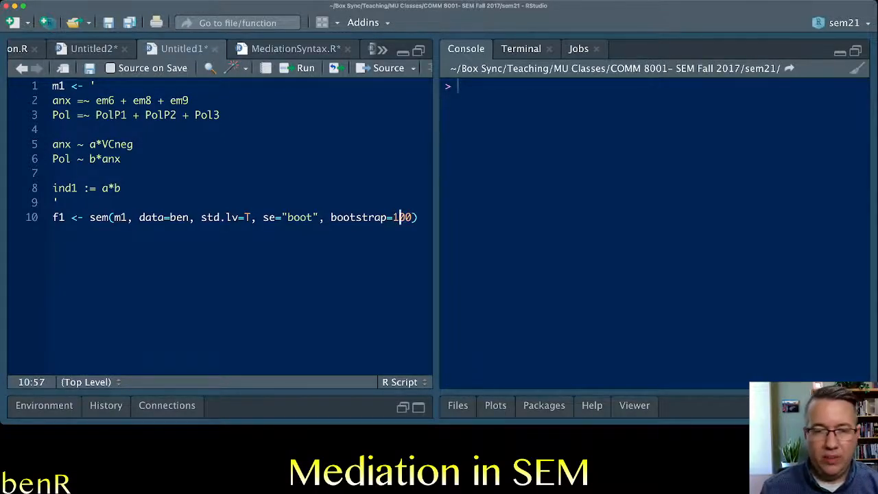
type("0")
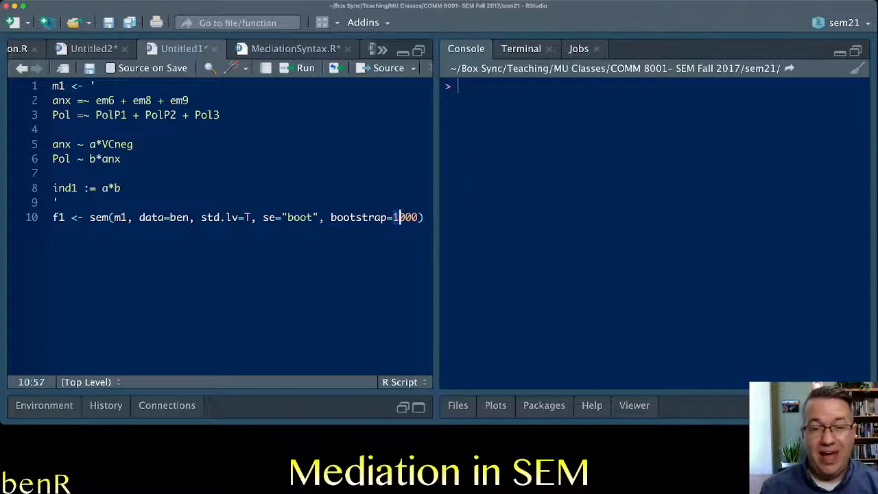
type("5000")
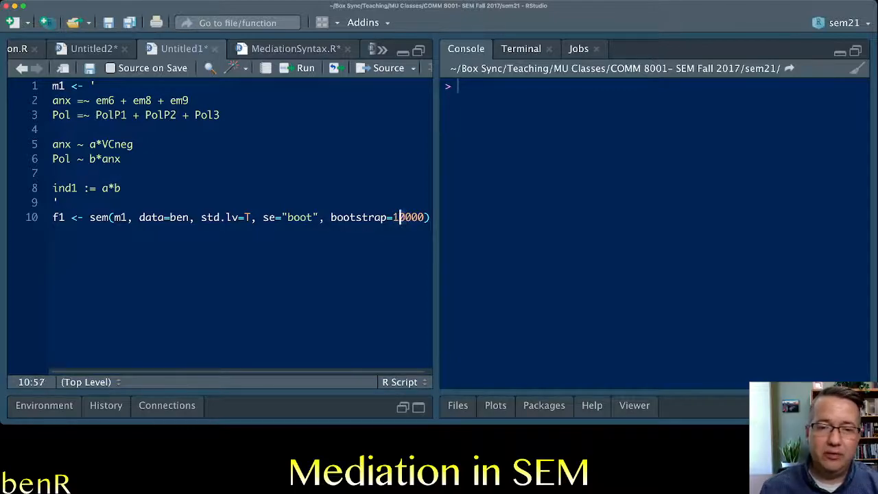
Run the model definition and sem() fit, correcting Pol3 to PolP3 after the missing-variable error
key("BackSpace")
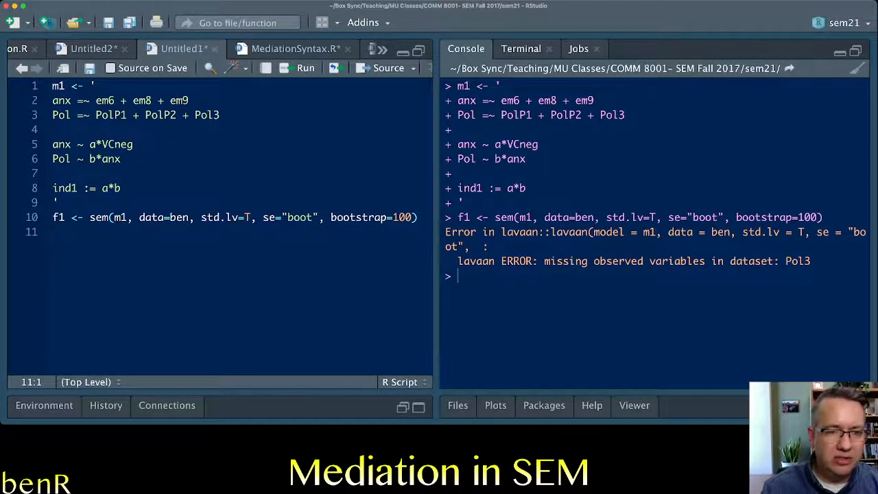
left_click(219, 115)
type("P")
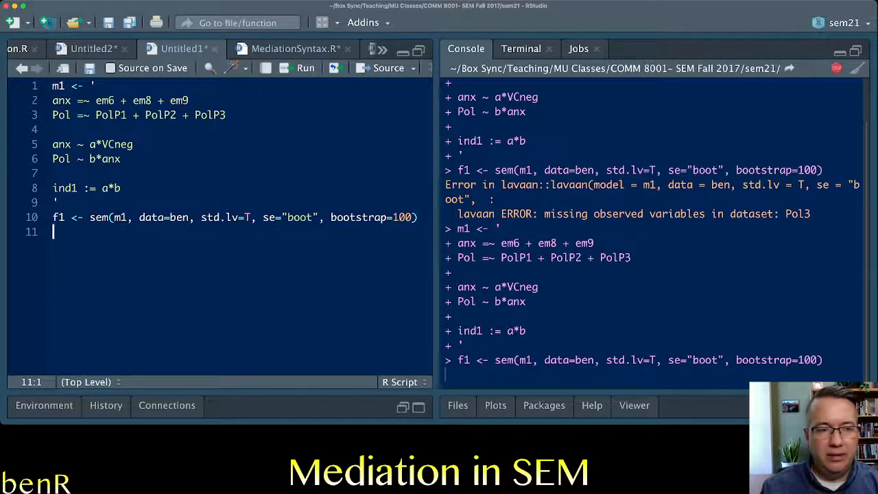
Write summary(f1, fit=T, standardized=T, rsquare=T) on a new script line
type("summa")
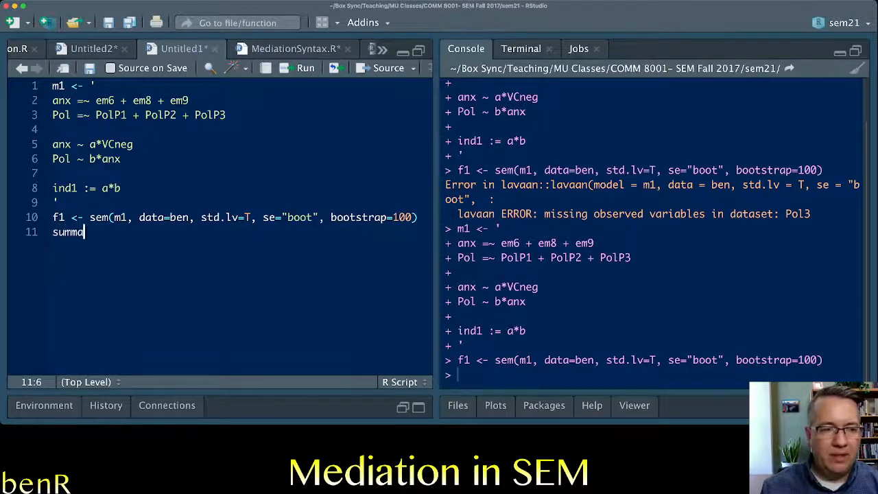
type("ry(f1)")
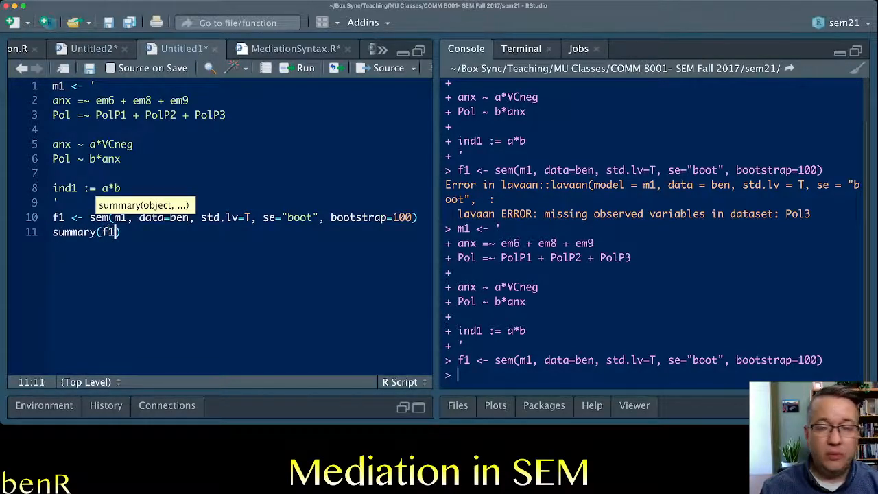
type(",")
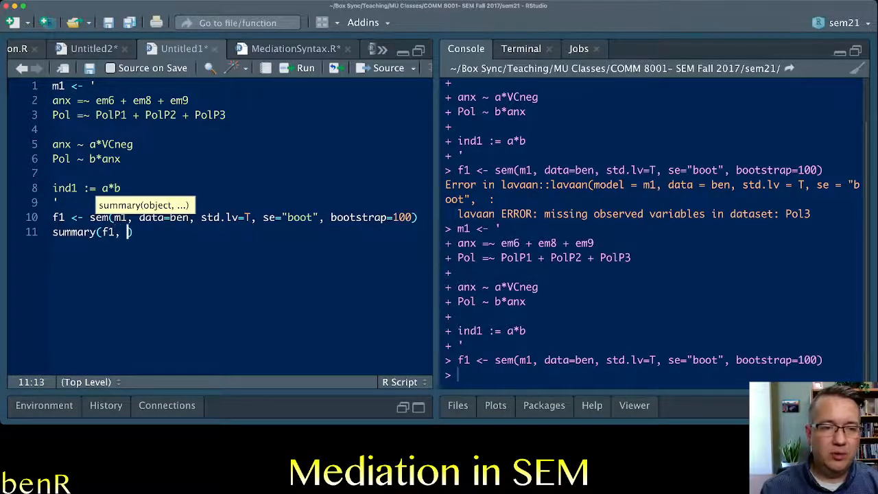
type("fit-")
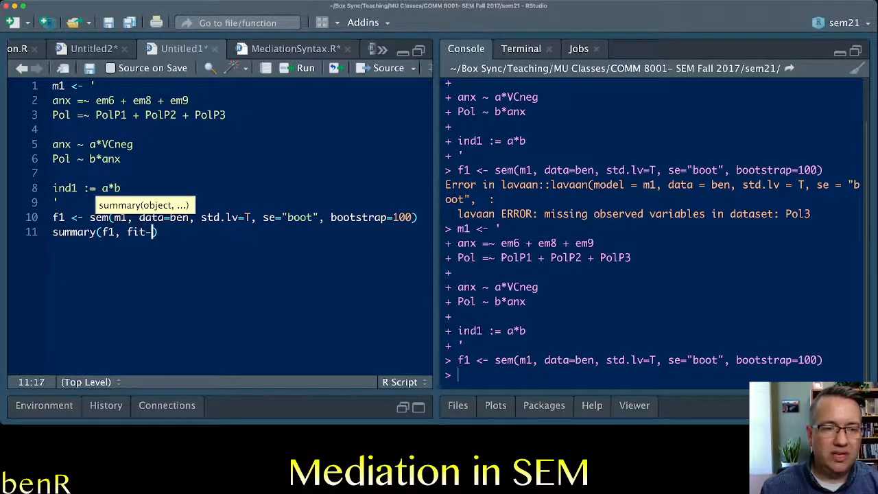
type("=T, standardized=T")
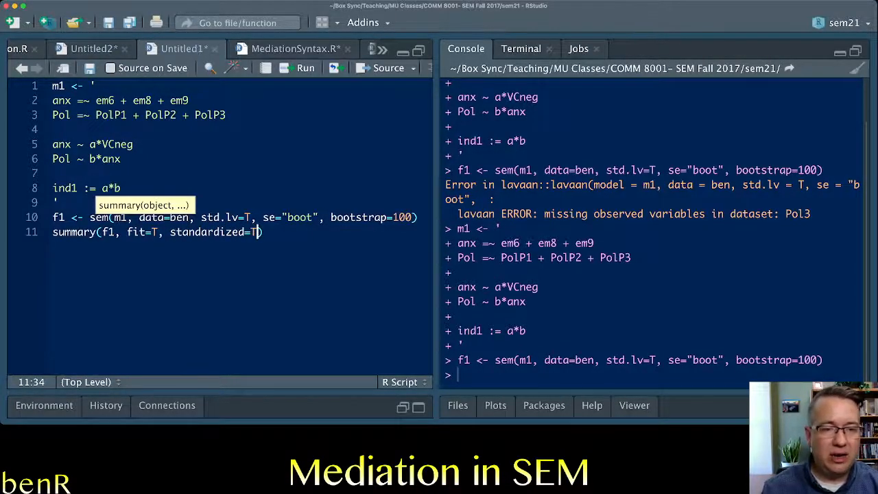
type("rs")
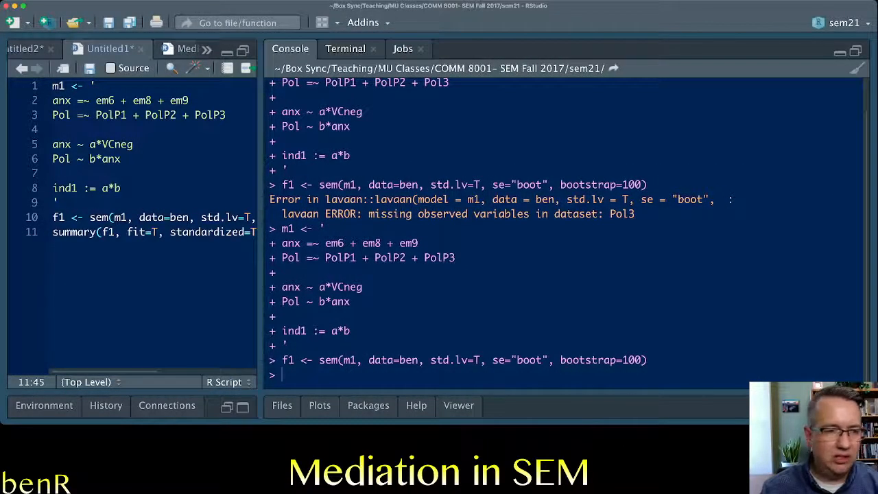
Run the summary line and scroll through the fit indices (CFI 0.993, RMSEA 0.048) and loadings
key("Return")
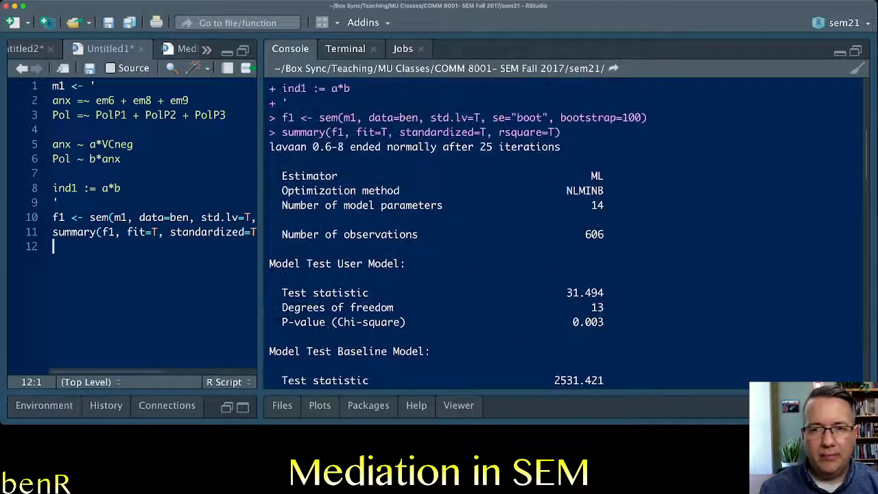
scroll("down", 3)
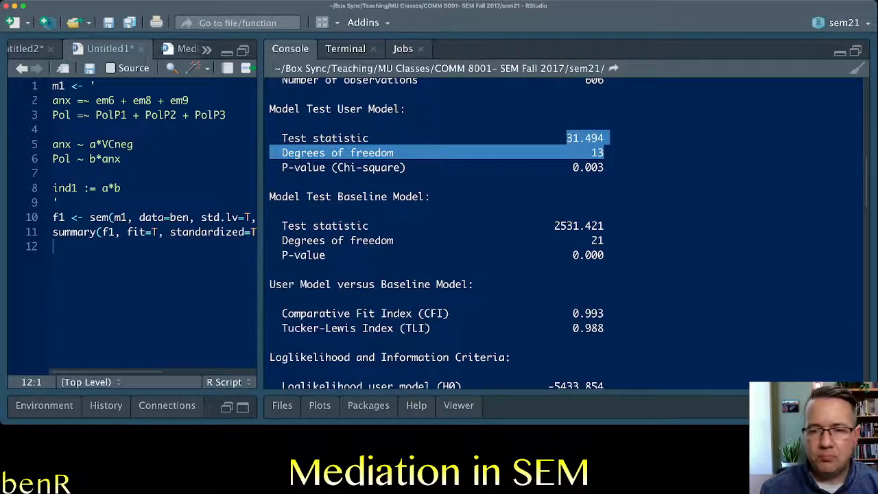
scroll("down", 3)
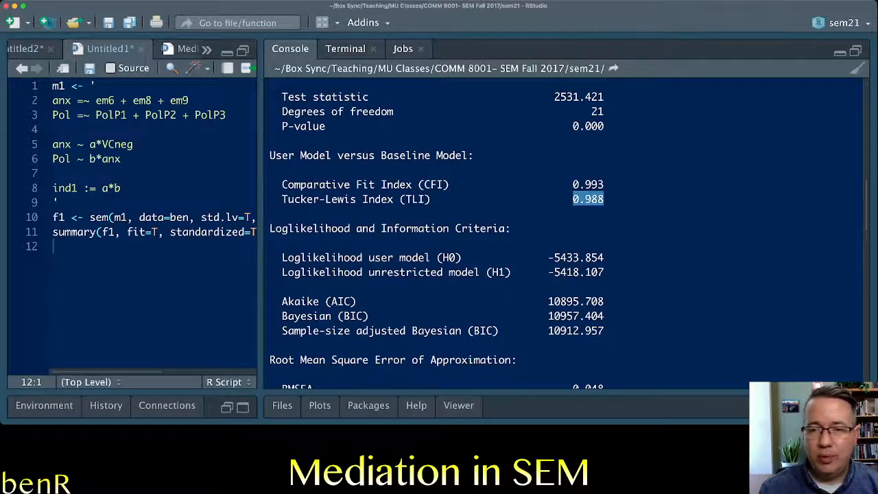
scroll("down", 3)
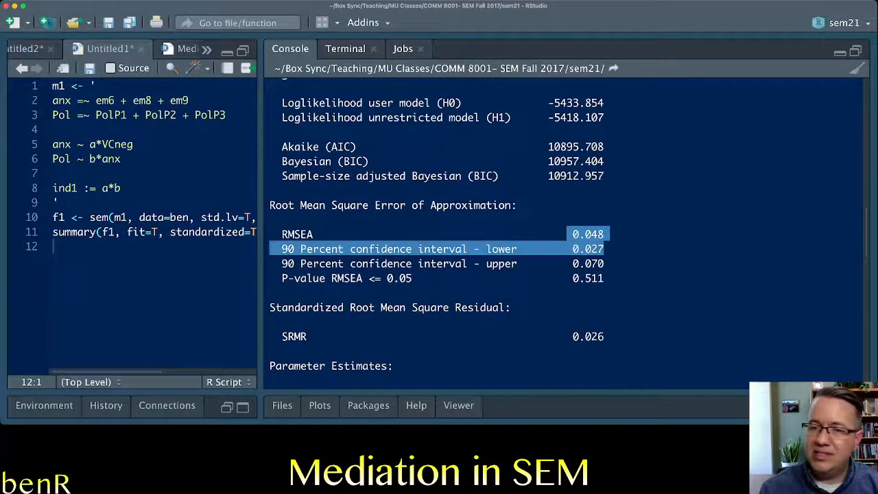
scroll("down", 3)
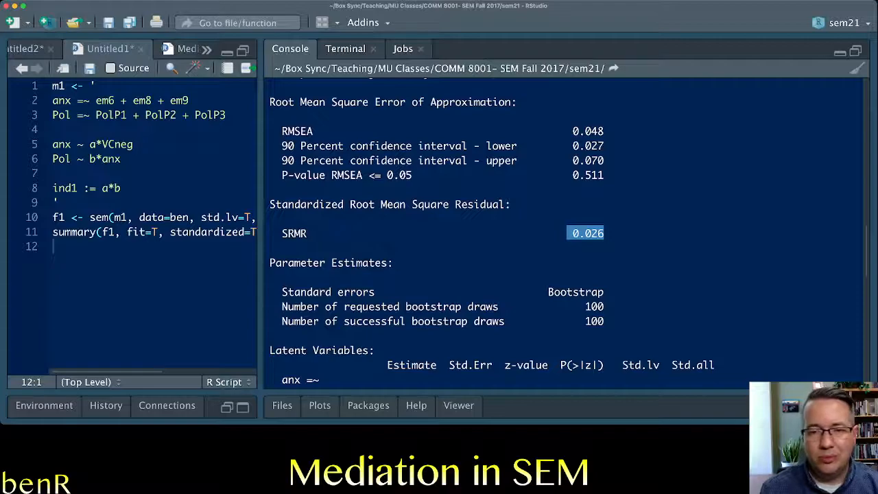
scroll("down", 3)
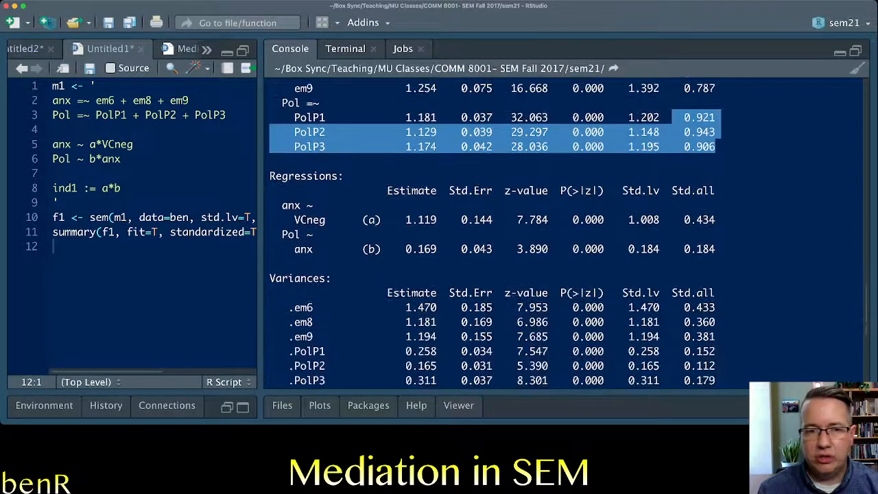
Highlight the standardized b path 0.184, then scroll past R-square to the ind1 estimate 0.189
scroll("down", 3)
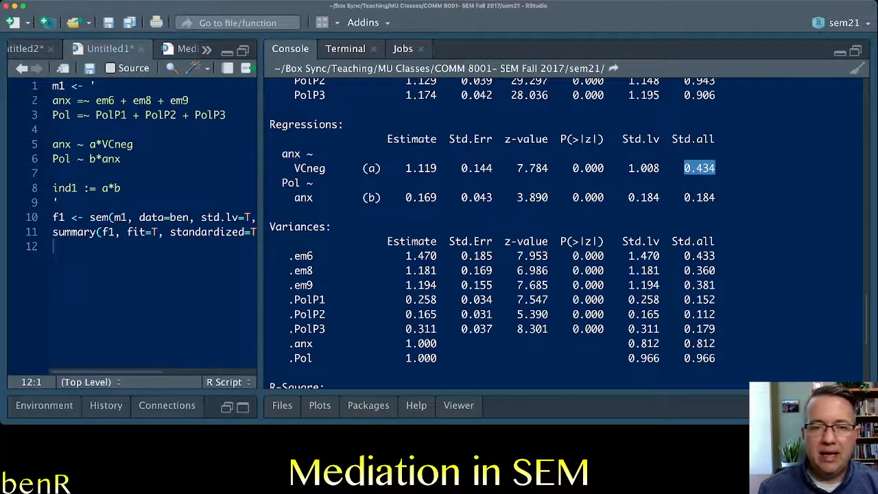
double_click(302, 198)
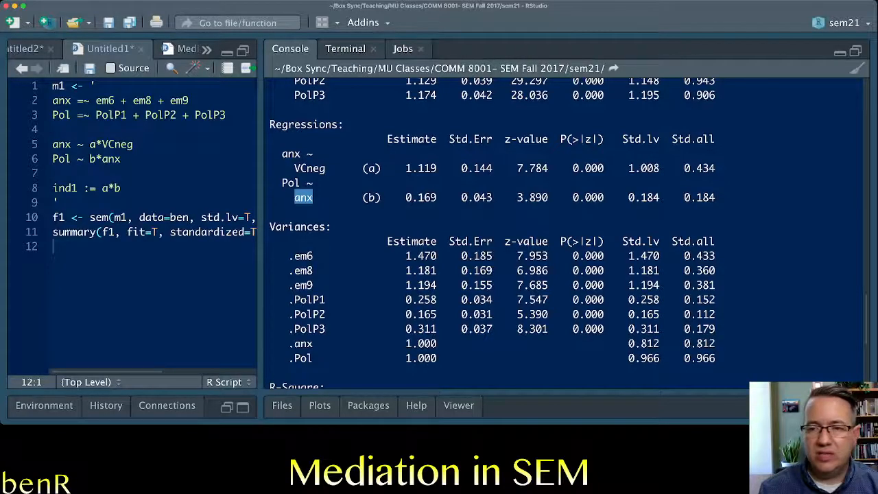
double_click(699, 197)
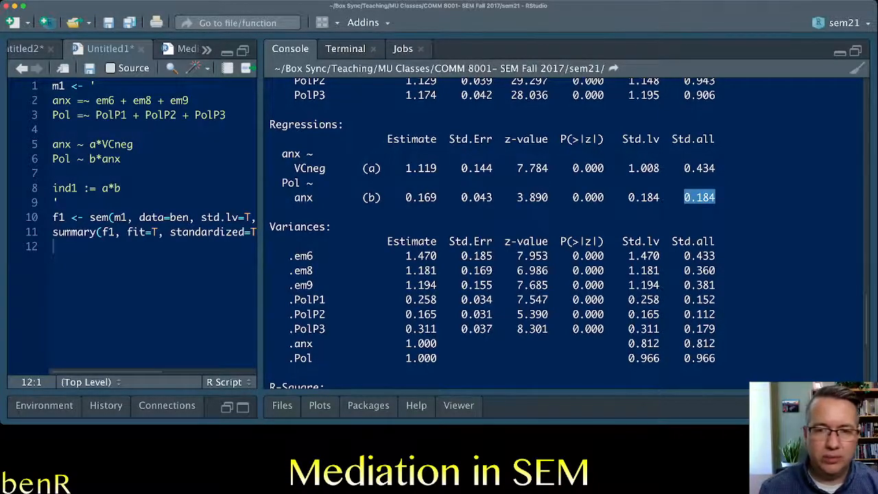
scroll("down", 3)
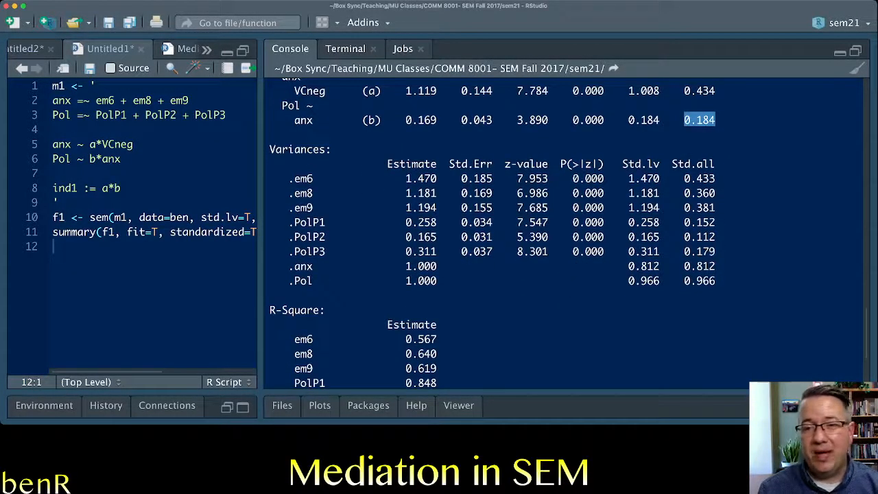
scroll("down", 3)
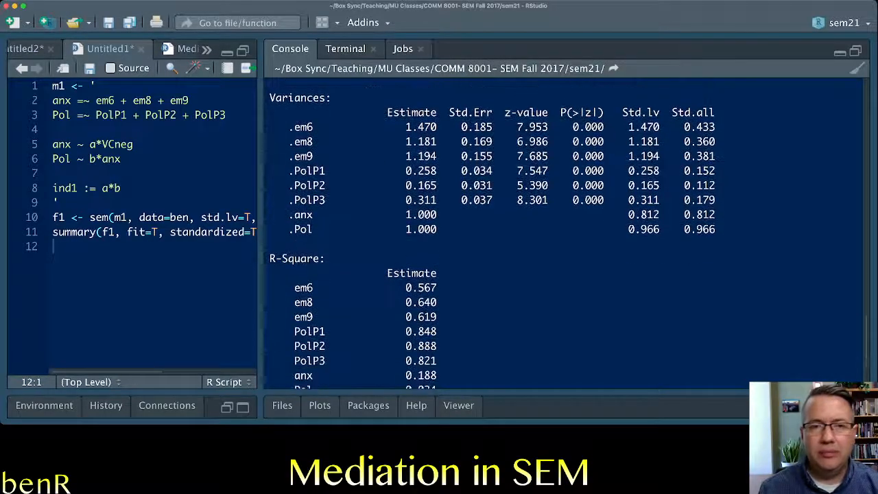
scroll("down", 3)
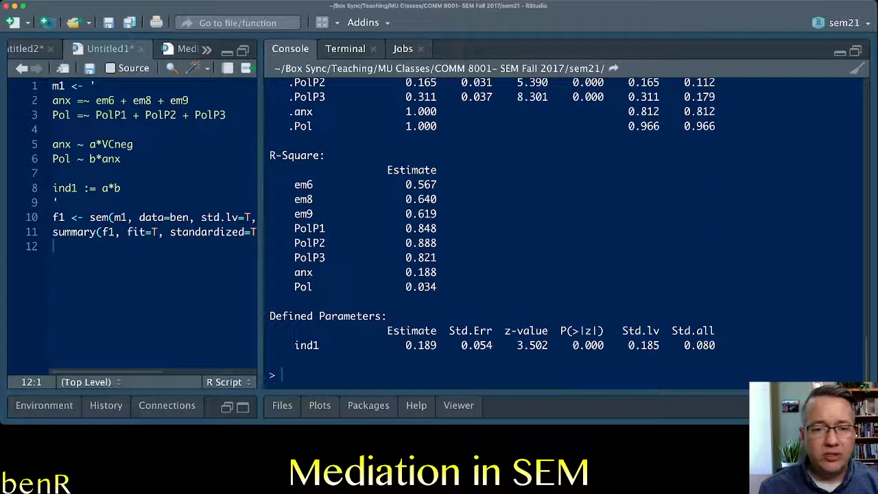
double_click(420, 271)
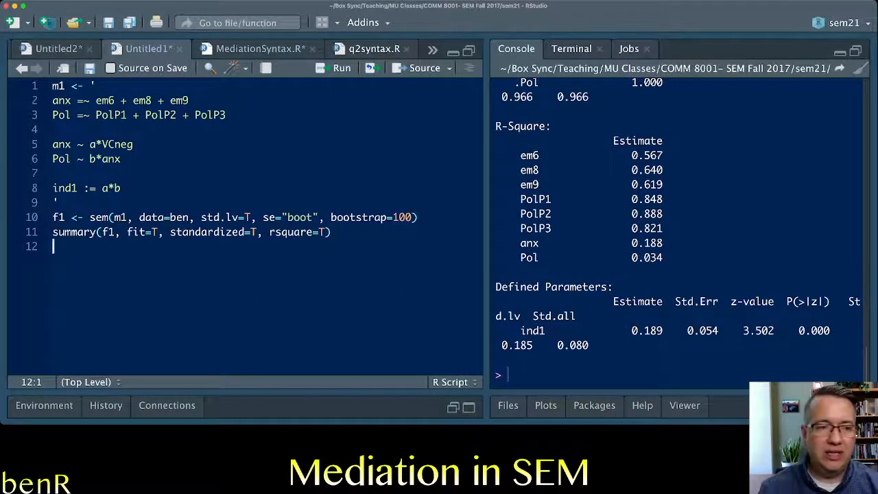
Run parameterEstimates(f1) and highlight the ci.lower column showing ind1's interval 0.099 to 0.302
type("parameterEstimates(")
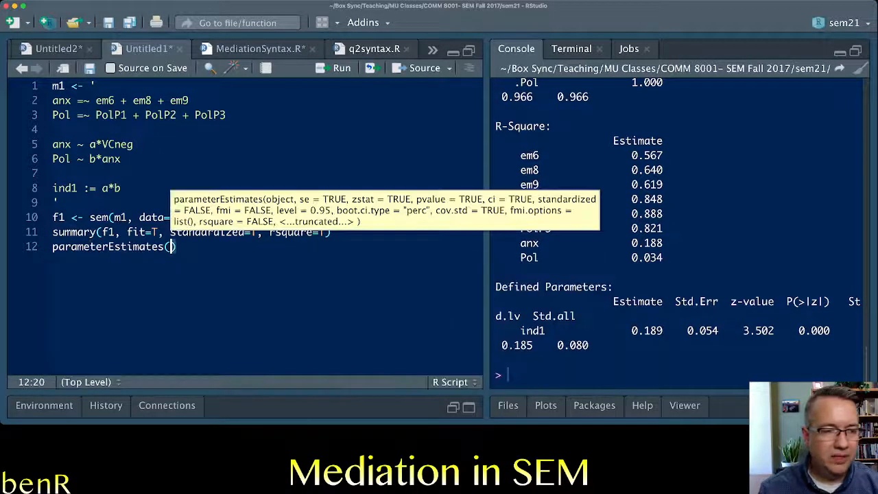
type("f1")
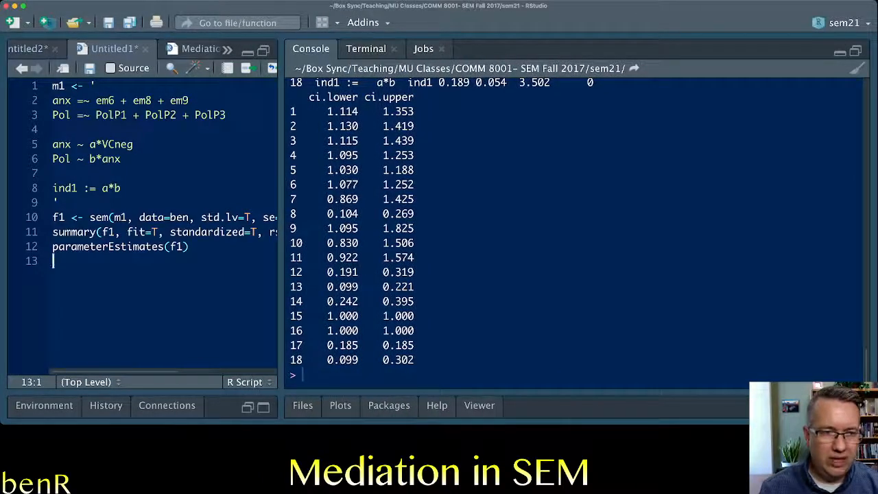
key("enter")
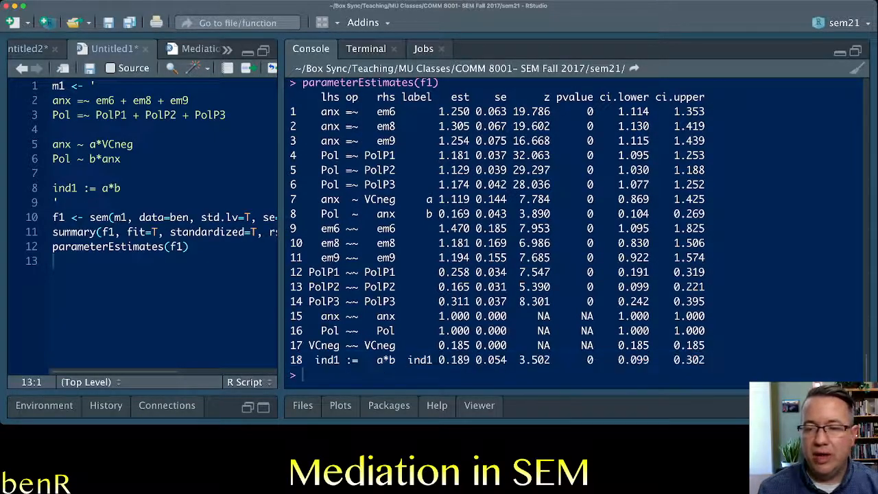
double_click(605, 96)
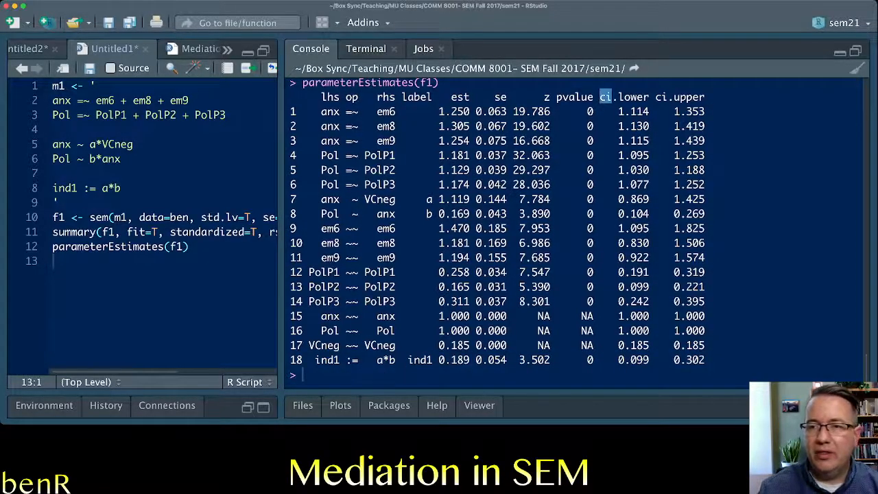